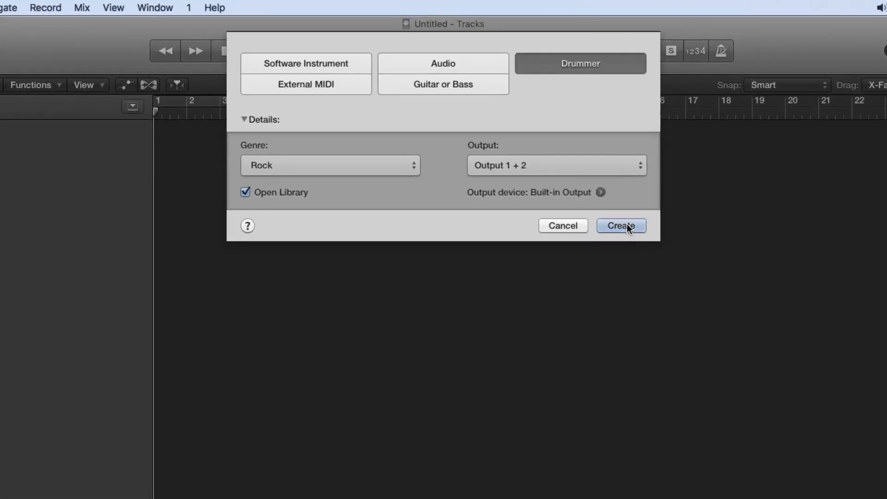
Create a Drummer track with the Rock genre kept as the drummer style
left_click(330, 166)
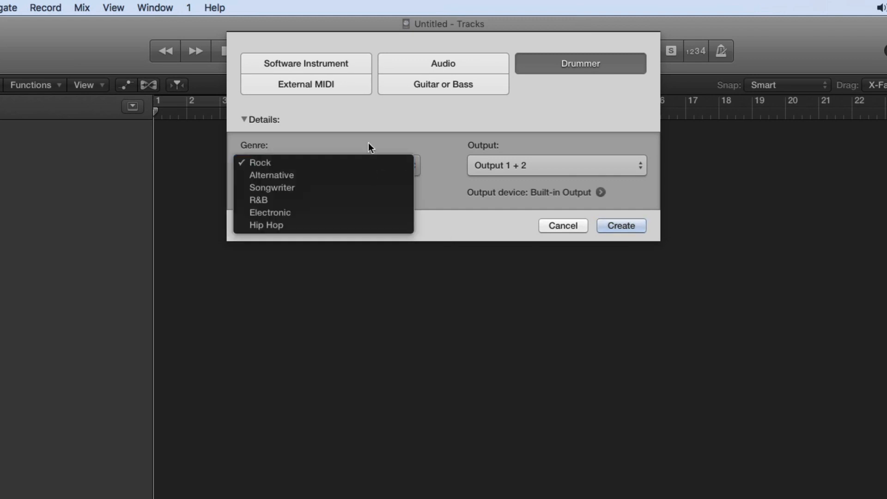
left_click(259, 163)
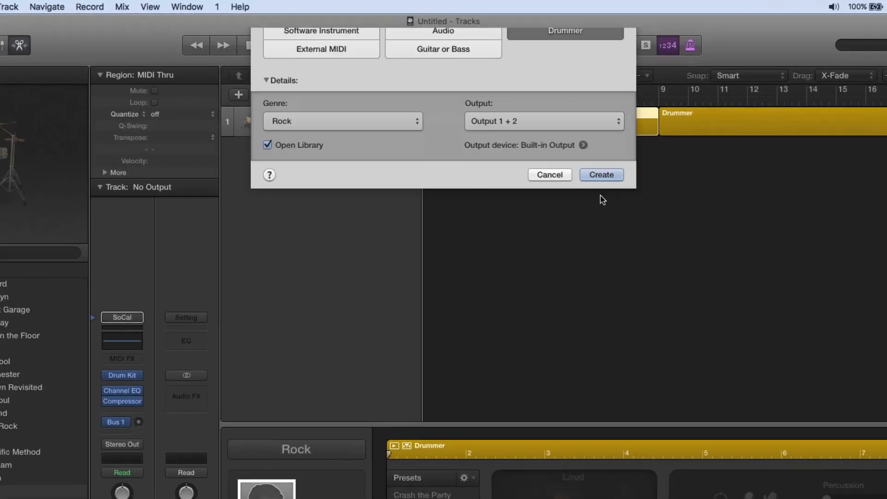
left_click(601, 174)
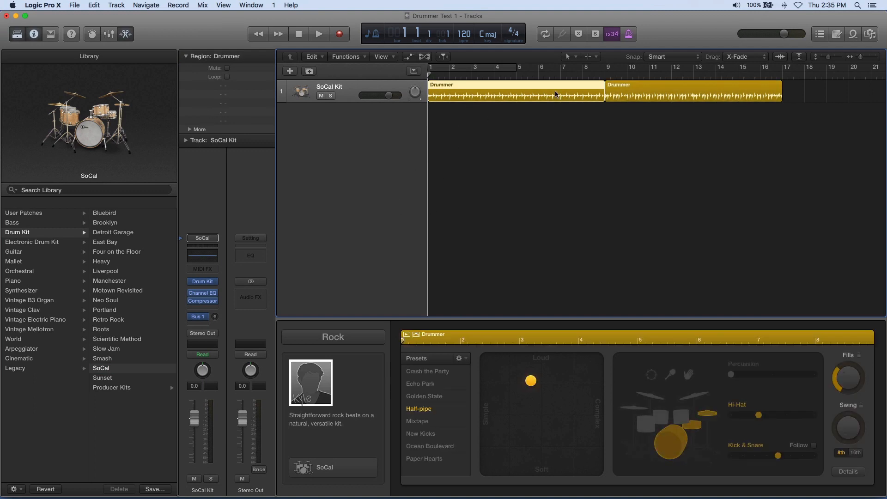
Play the pattern, try Golden State, and replace the drummer with the Retro Rock kit
left_click(319, 35)
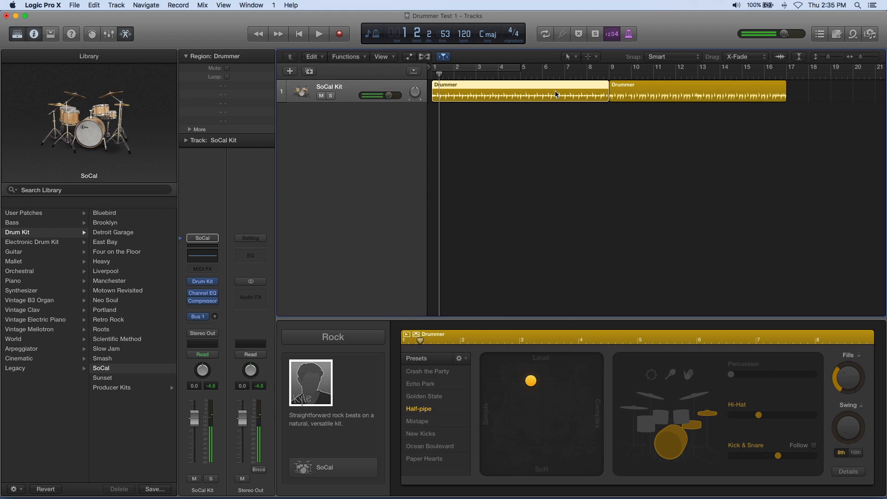
left_click(319, 34)
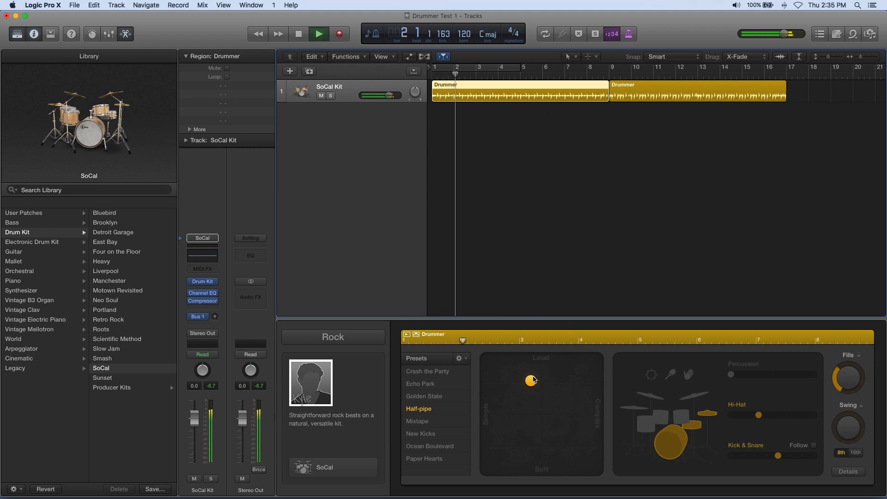
left_click(424, 395)
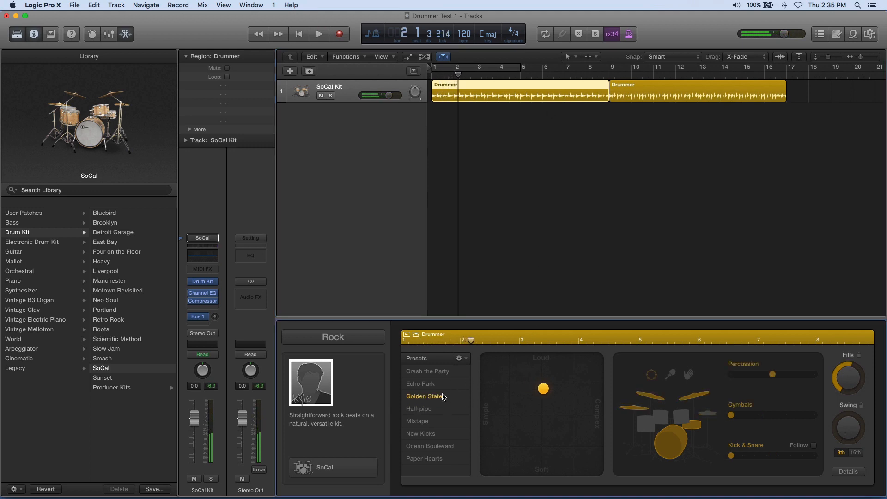
left_click(318, 33)
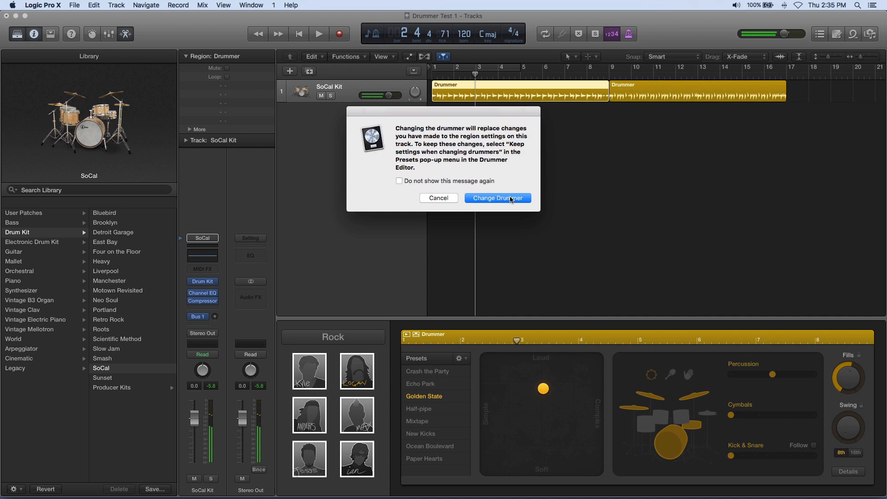
left_click(497, 198)
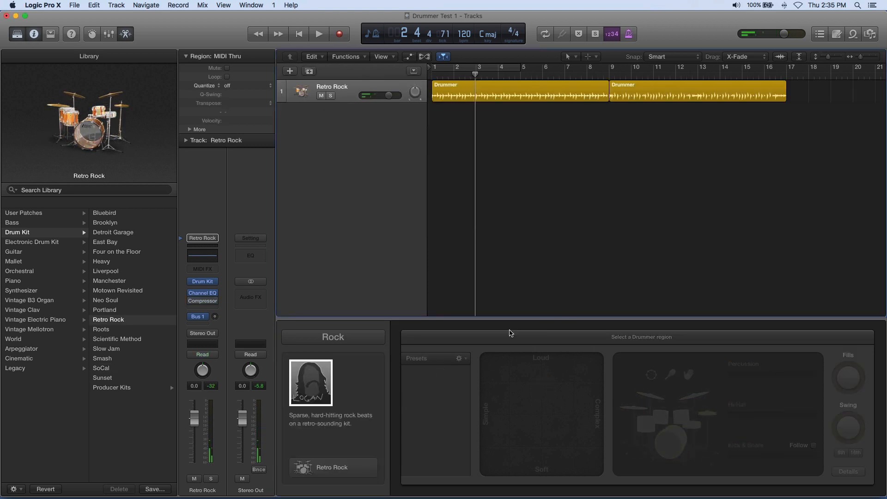
Apply the Long Haul preset to both drummer regions and show the Retro Rock kit
left_click(515, 92)
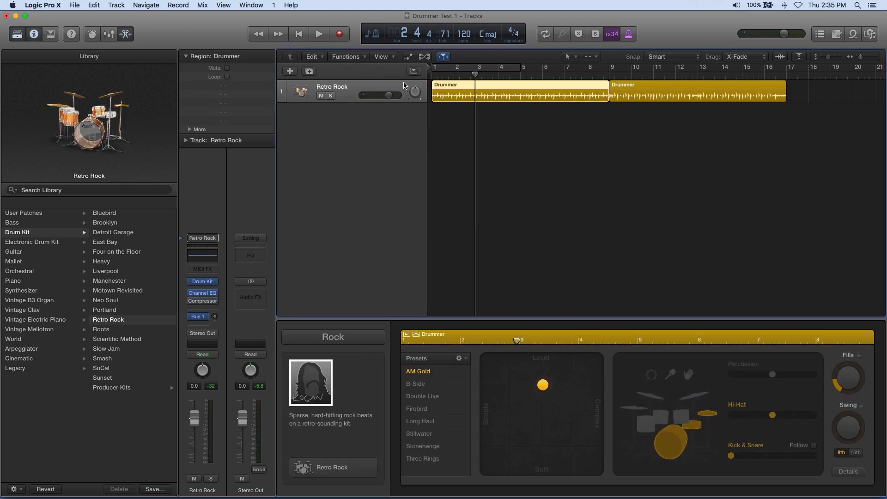
left_click(319, 33)
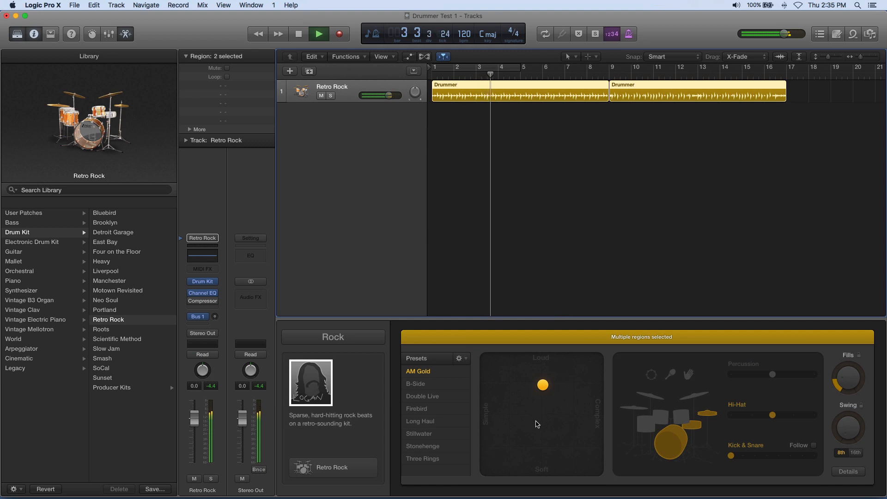
left_click(419, 422)
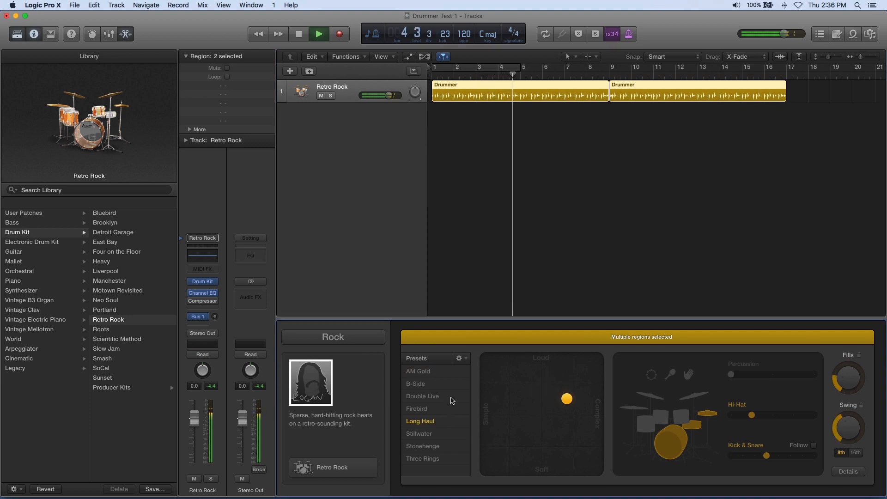
left_click(422, 396)
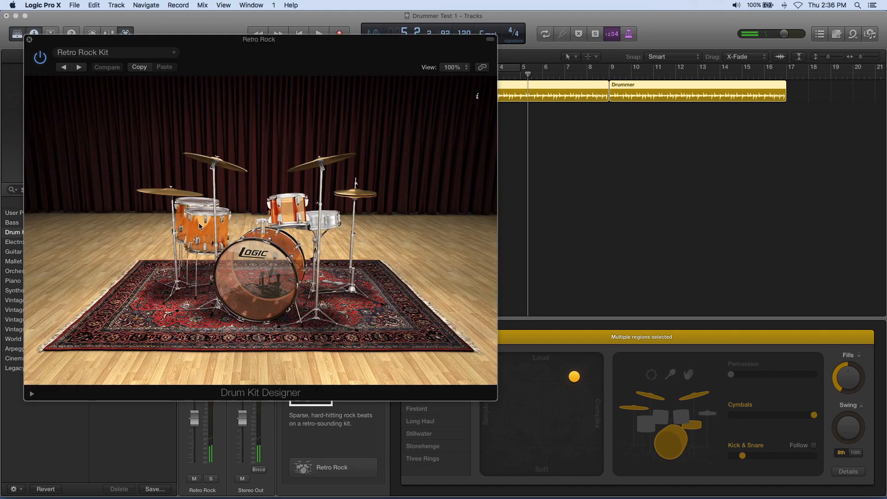
Close the drum kit view and stop playback back at the project start
left_click(258, 277)
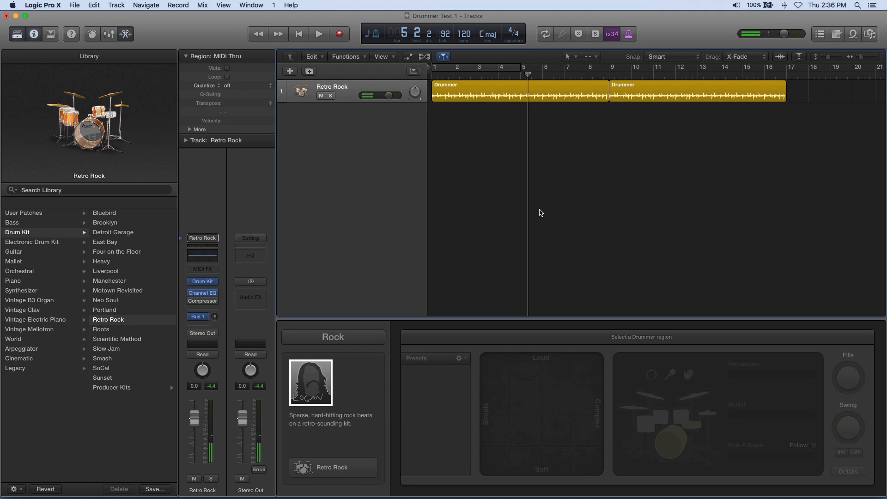
left_click(298, 35)
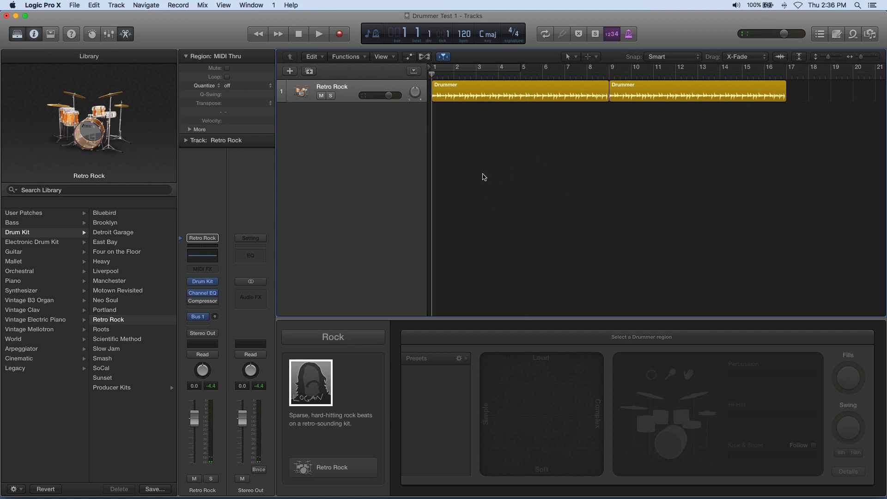
mouse_move(436, 187)
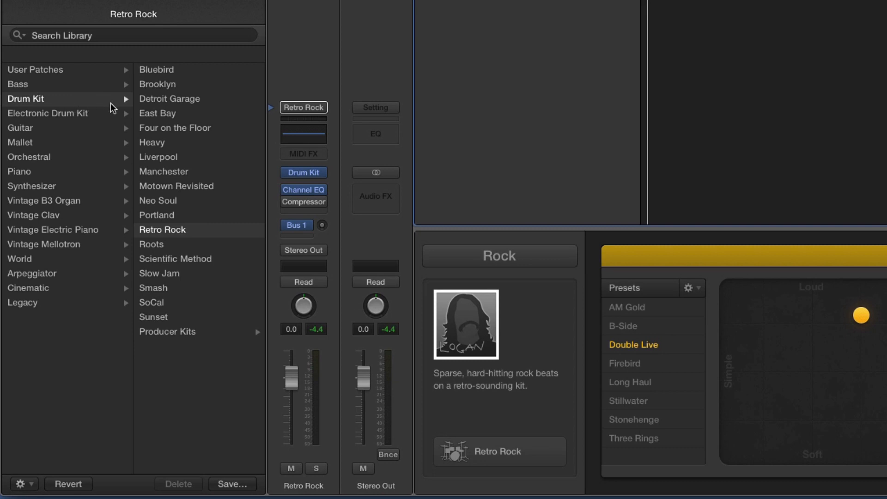
mouse_move(195, 333)
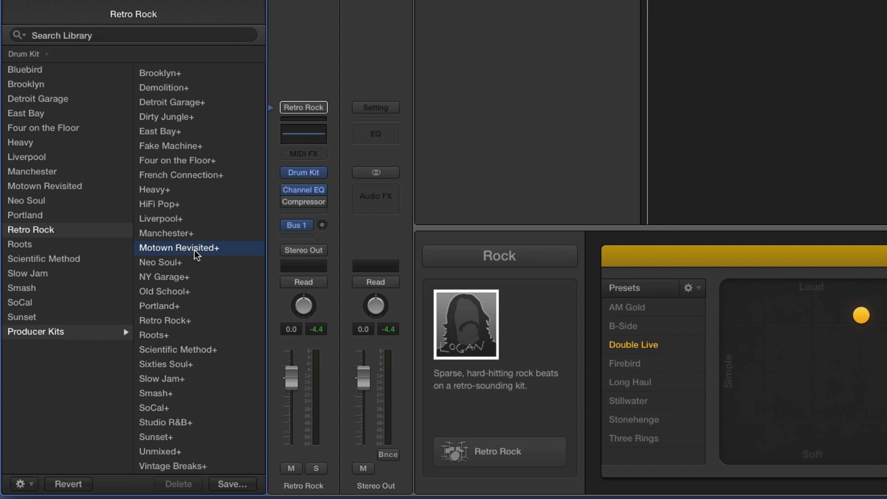
Load the Motown Revisited+ producer kit onto the drummer track
double_click(178, 248)
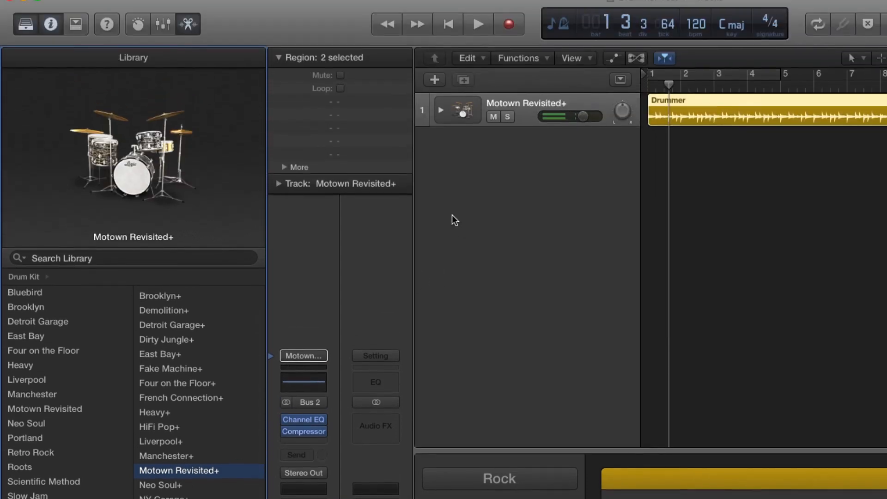
left_click(441, 110)
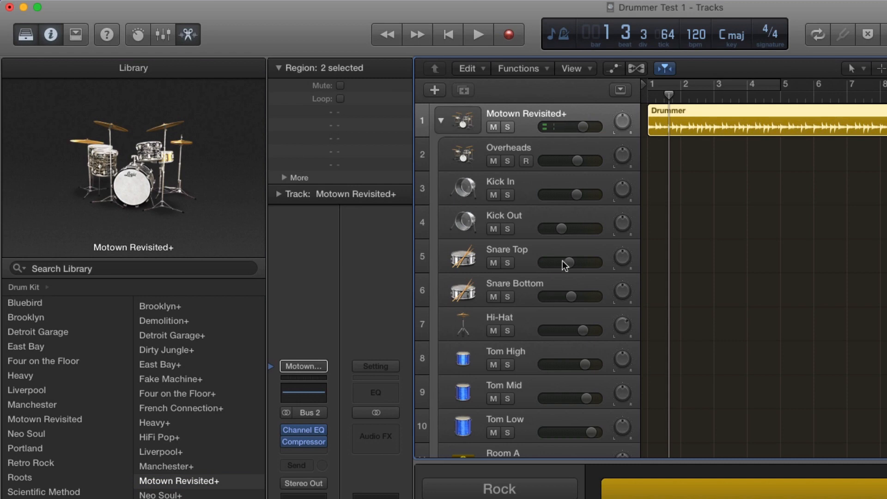
scroll("down", 3)
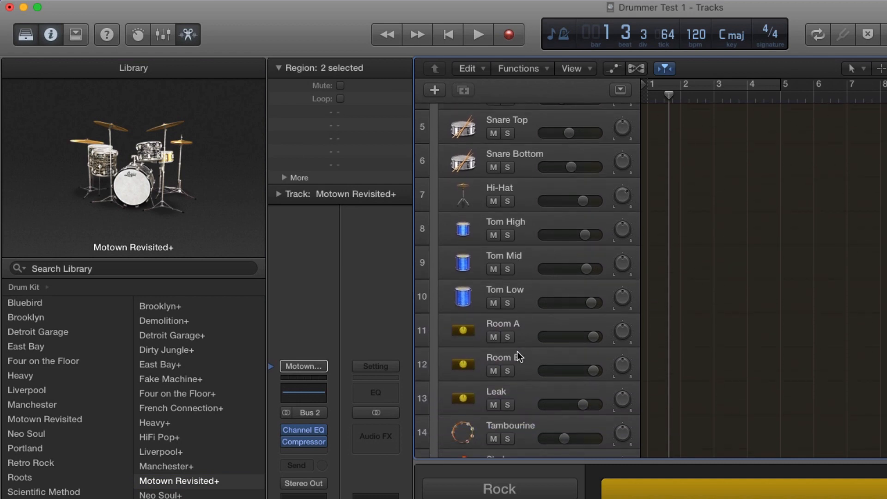
scroll("down", 3)
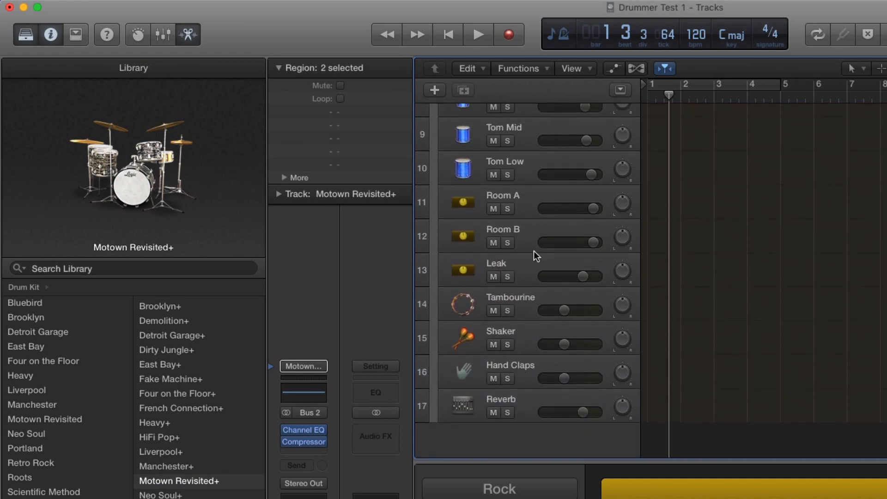
mouse_move(592, 225)
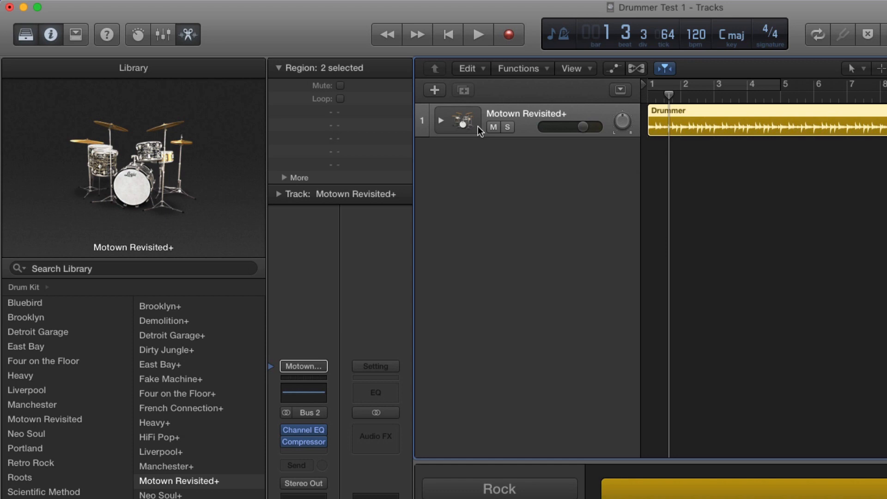
scroll("down", 3)
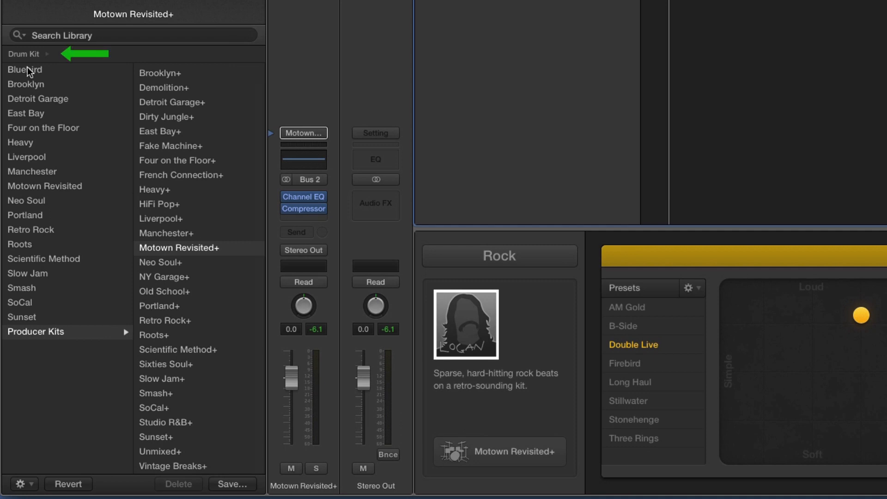
Load the Knocking Echoes percussion synth patch and set the pattern to Three Rings
left_click(23, 54)
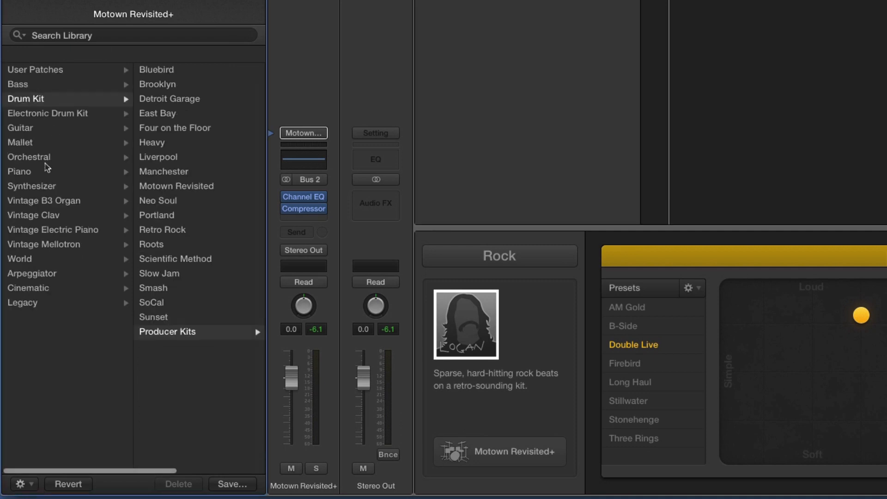
left_click(32, 186)
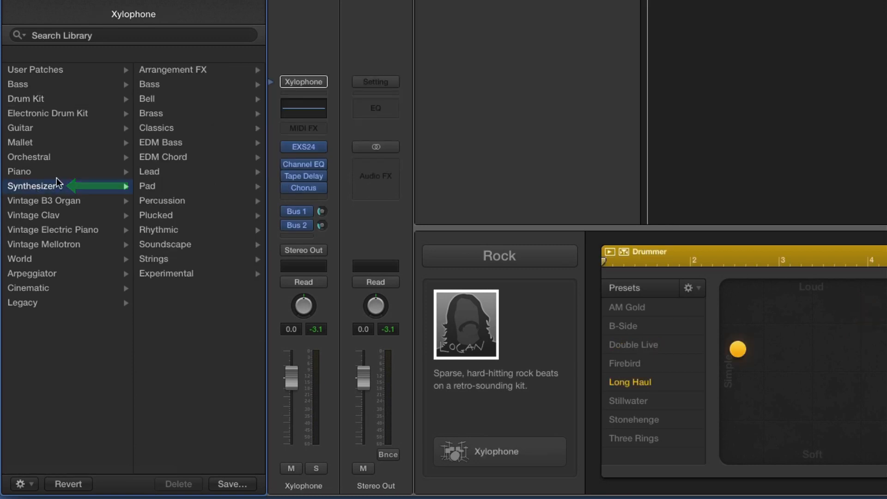
mouse_move(173, 149)
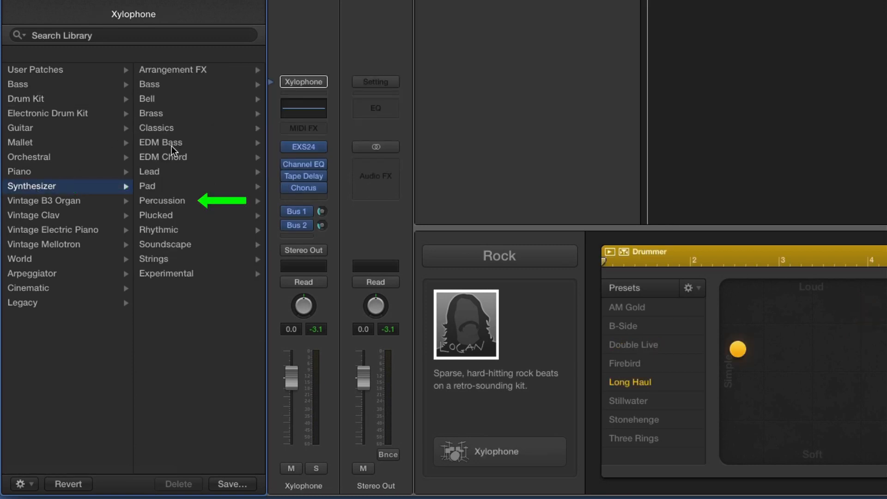
left_click(162, 201)
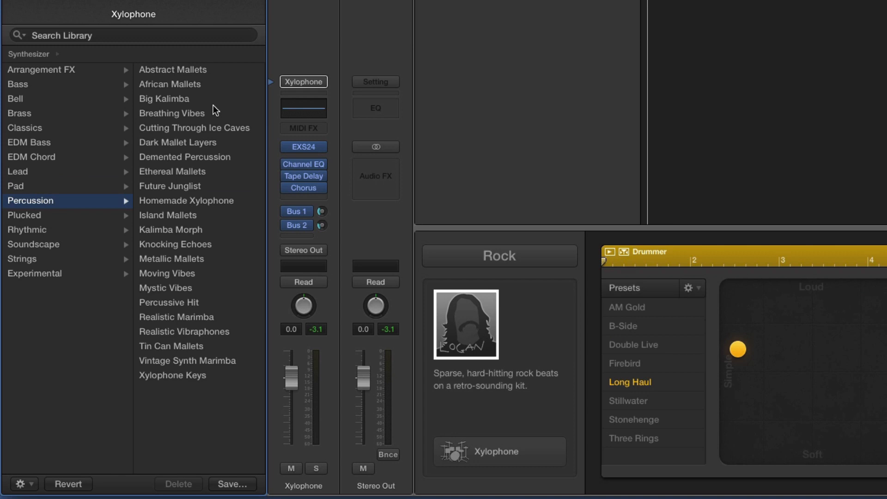
left_click(174, 244)
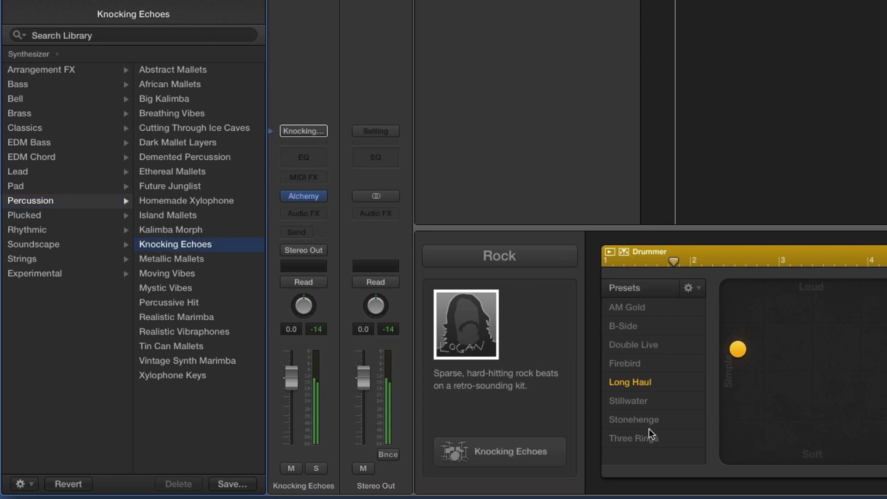
left_click(633, 437)
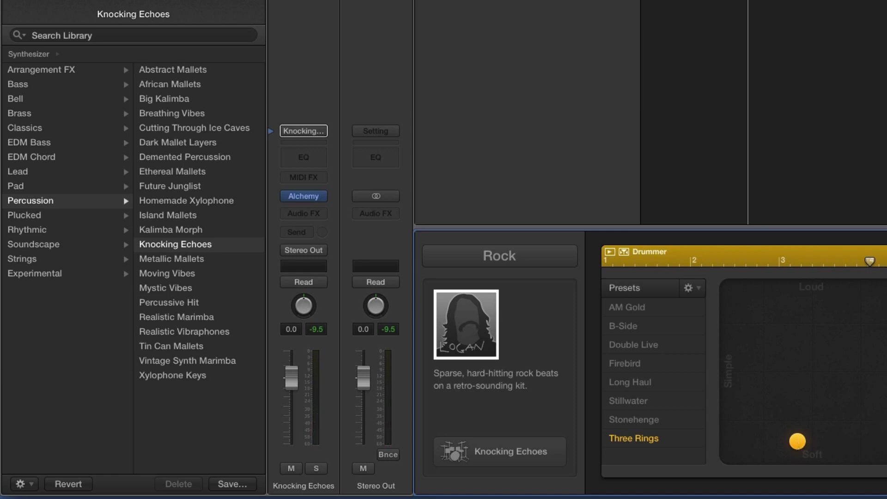
mouse_move(639, 282)
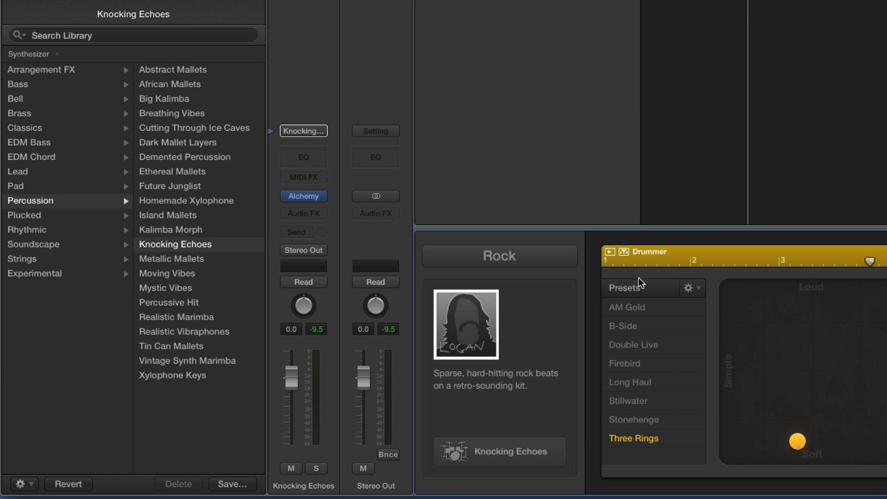
mouse_move(645, 259)
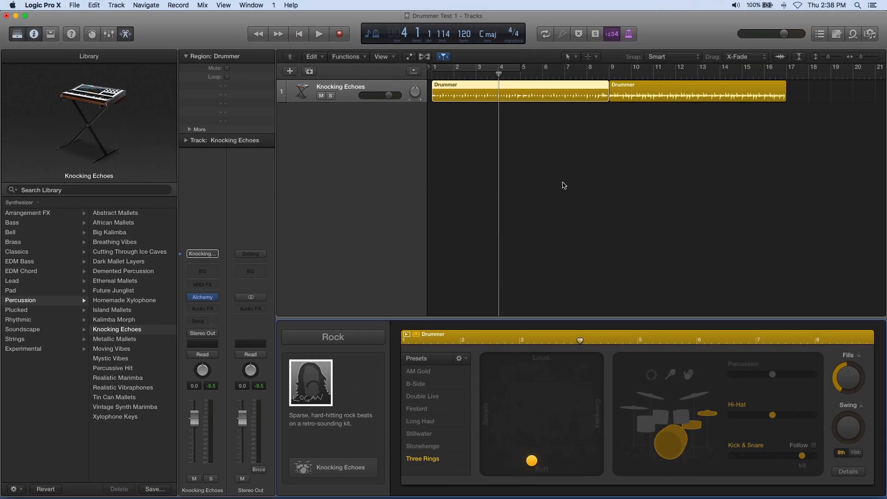
mouse_move(595, 130)
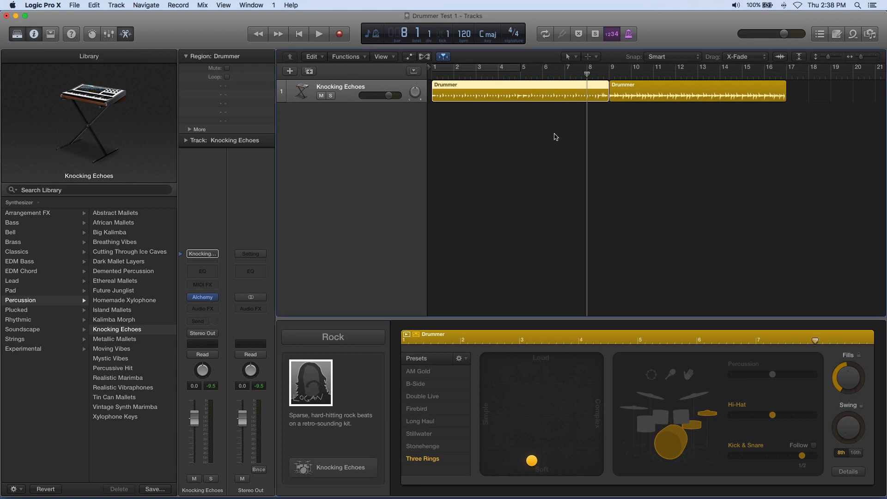
left_click(319, 34)
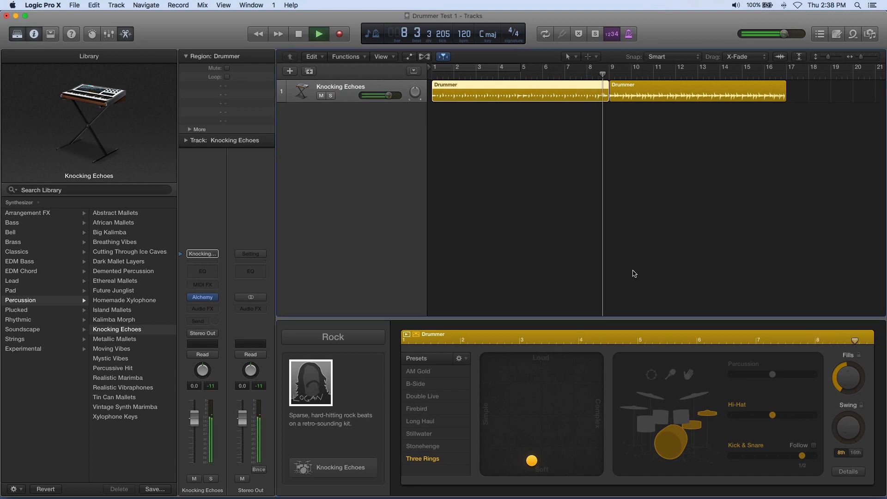
left_click(423, 396)
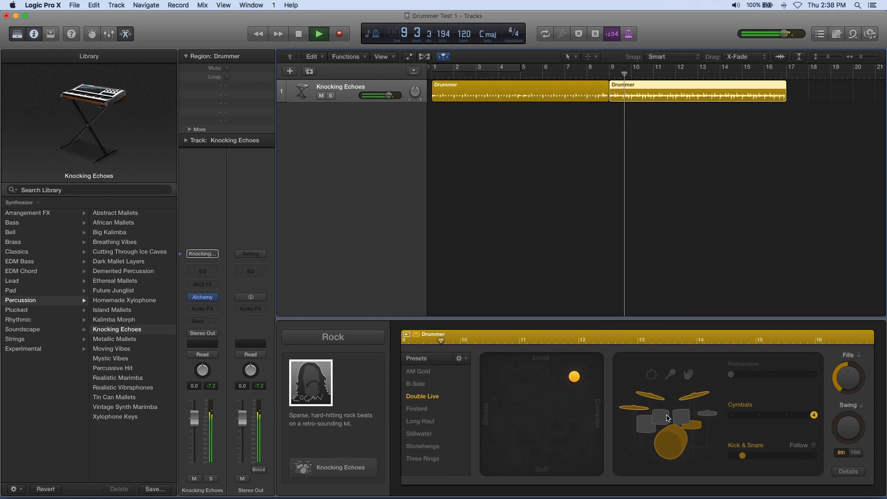
left_click(667, 416)
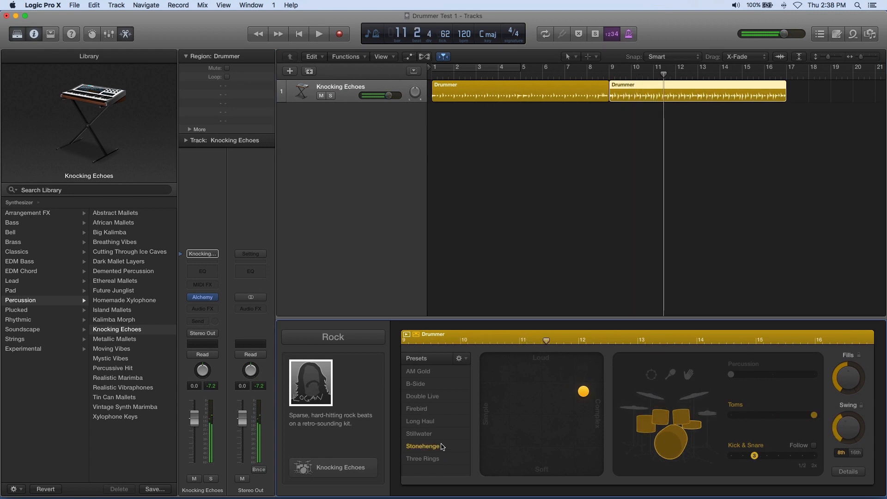
left_click(424, 458)
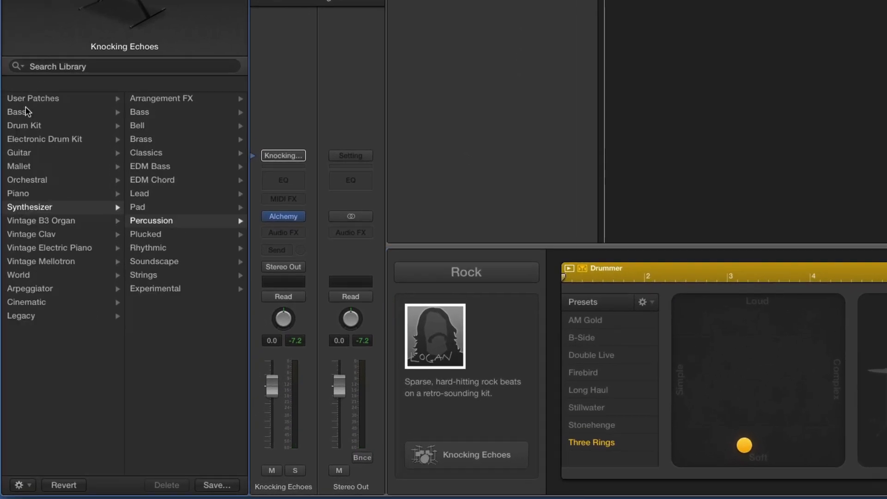
Load the Chamber Choir orchestral patch onto the track and audition it
left_click(27, 179)
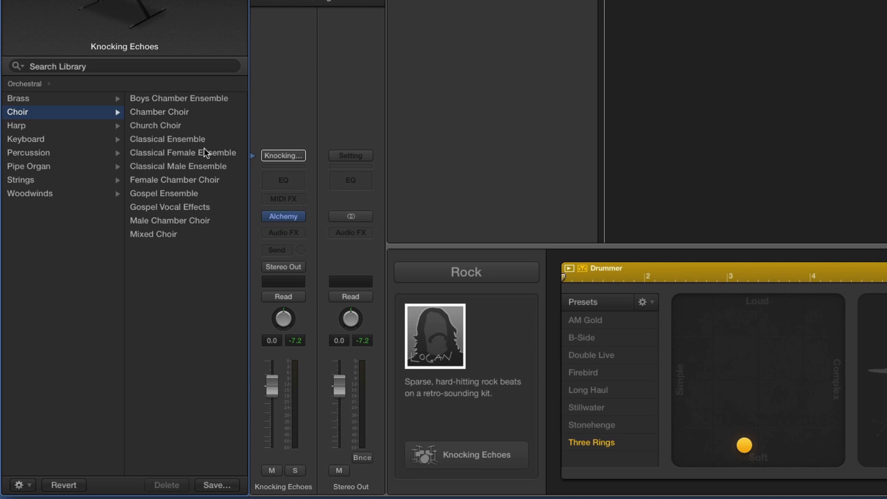
left_click(160, 112)
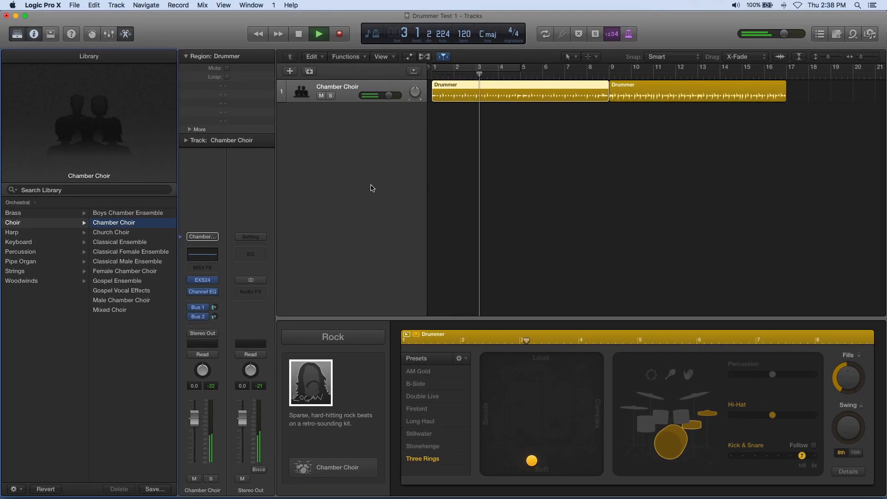
left_click(299, 34)
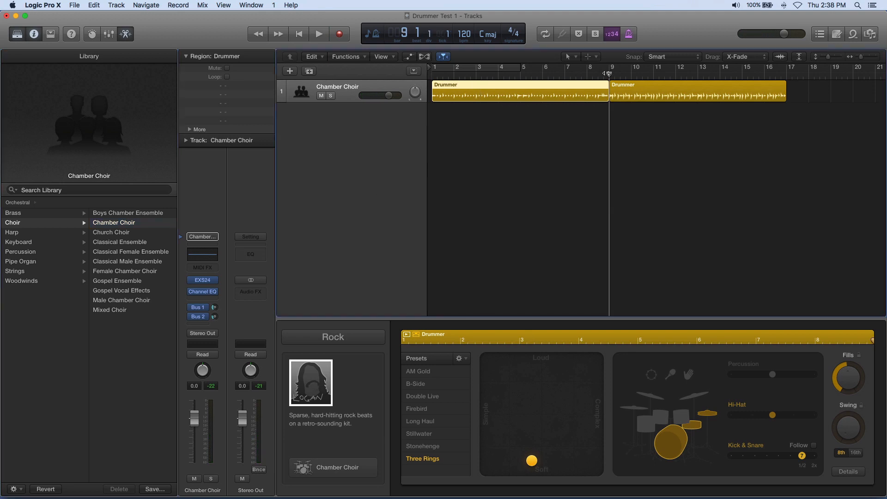
left_click(422, 445)
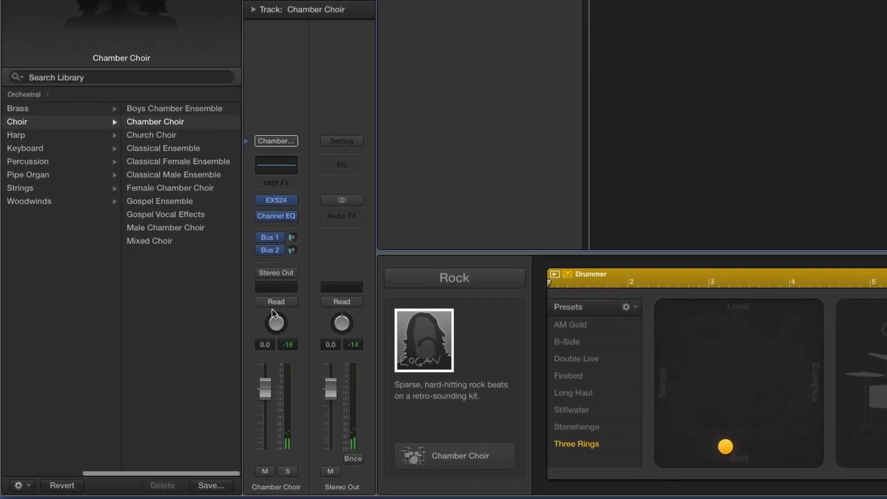
Change the drummer genre to R&B, bringing in the Slow Jam kit with the New Soul preset
left_click(453, 278)
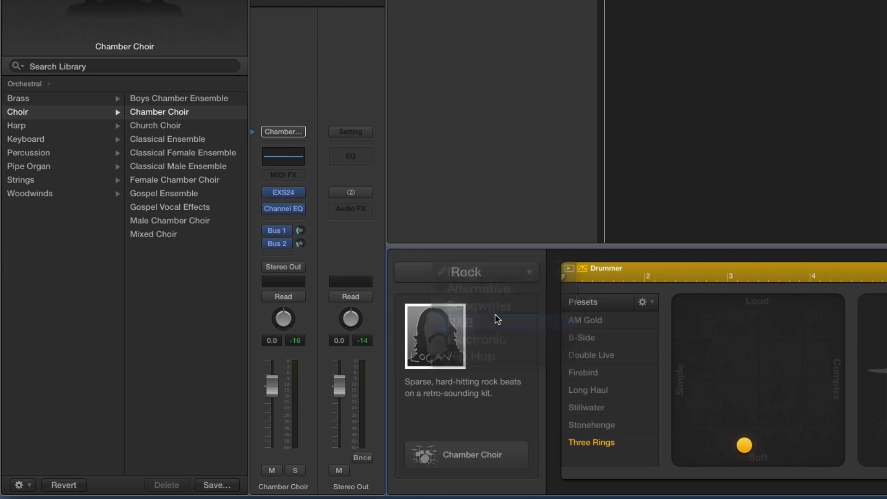
left_click(466, 272)
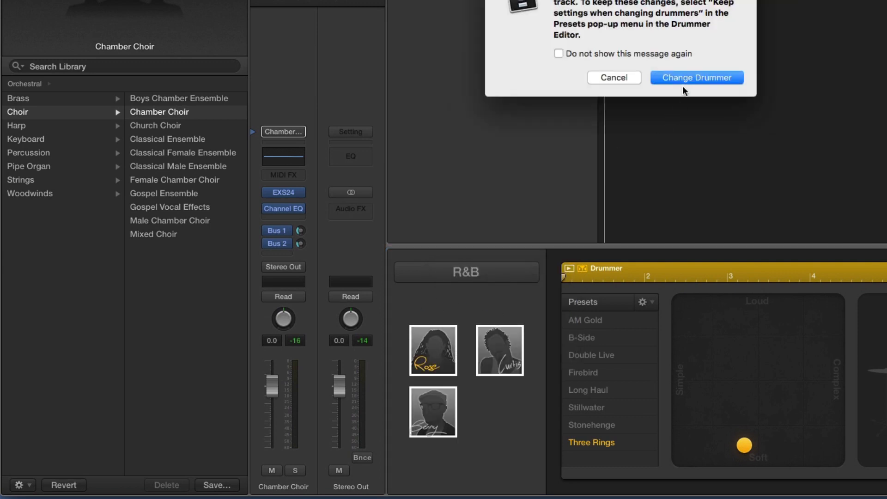
left_click(697, 78)
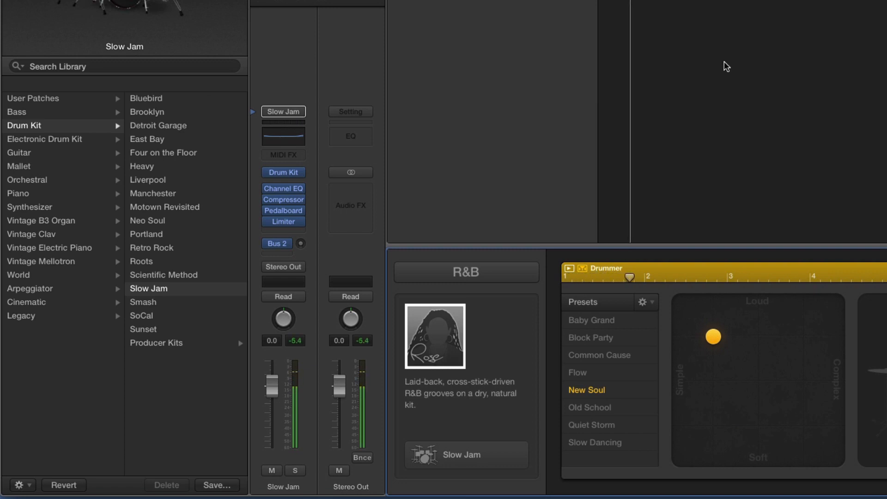
mouse_move(246, 138)
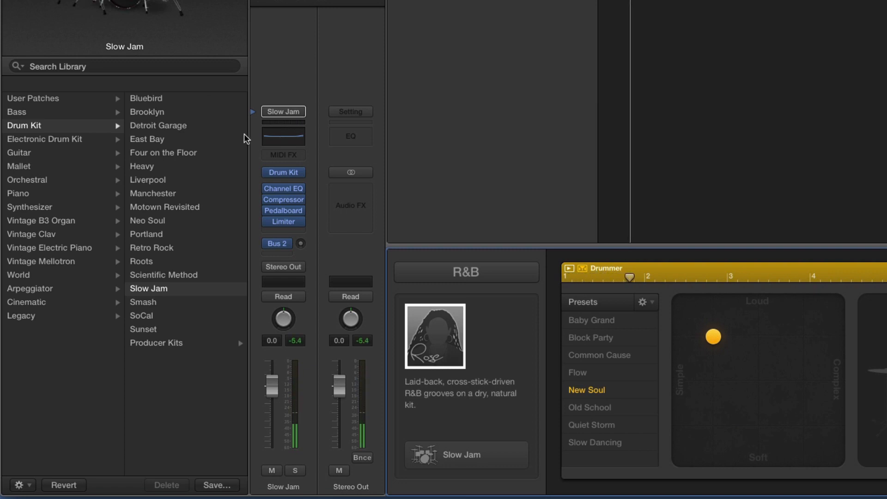
mouse_move(44, 221)
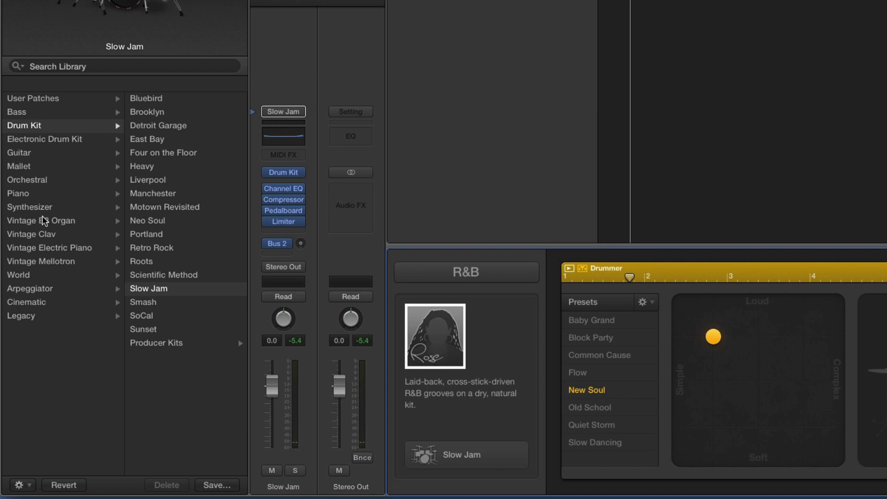
Load the Afterhours Pumper EDM Bass synth patch onto the drummer track
left_click(30, 207)
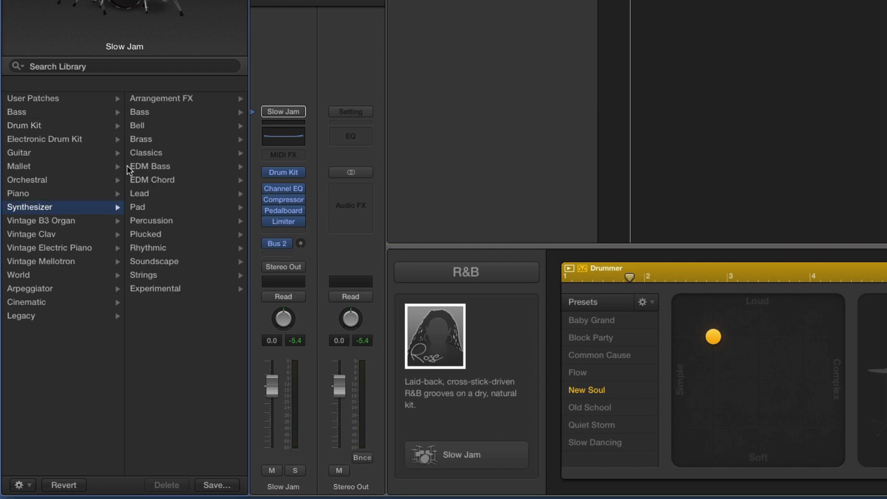
mouse_move(170, 168)
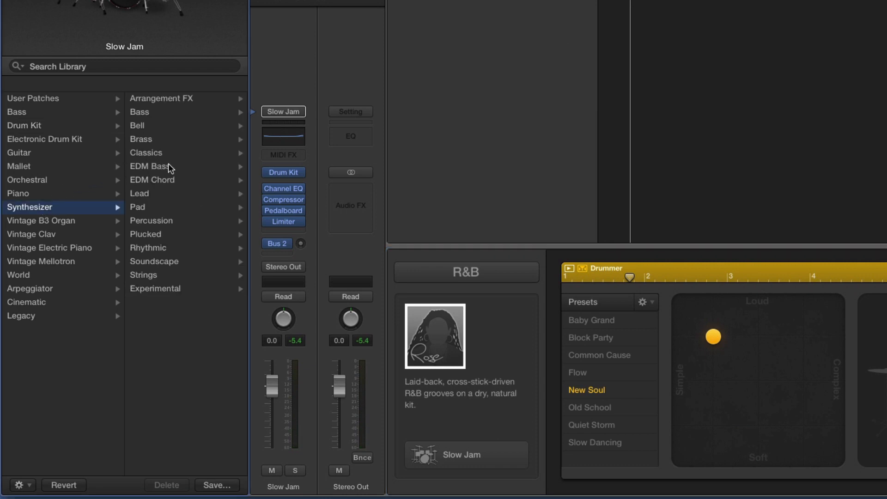
left_click(152, 166)
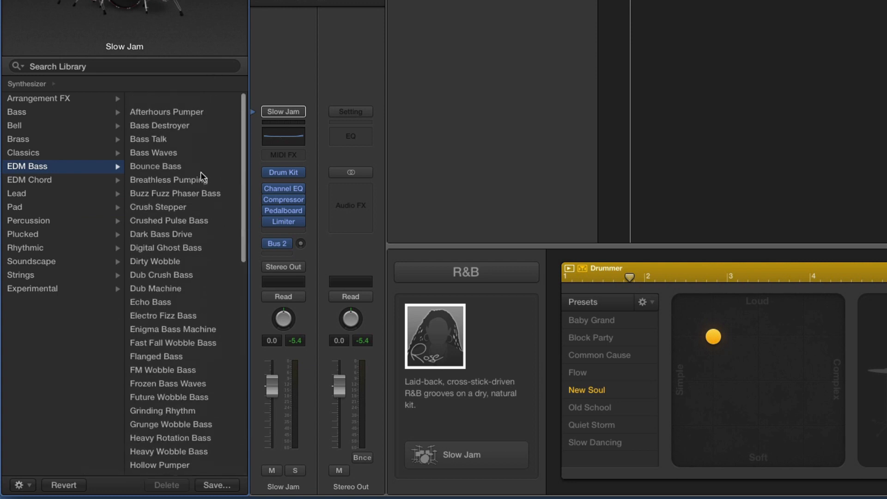
left_click(166, 112)
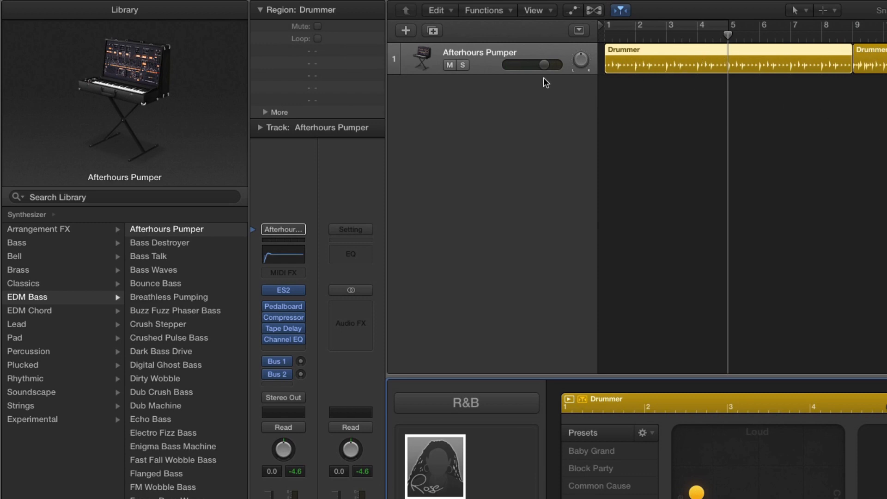
mouse_move(488, 83)
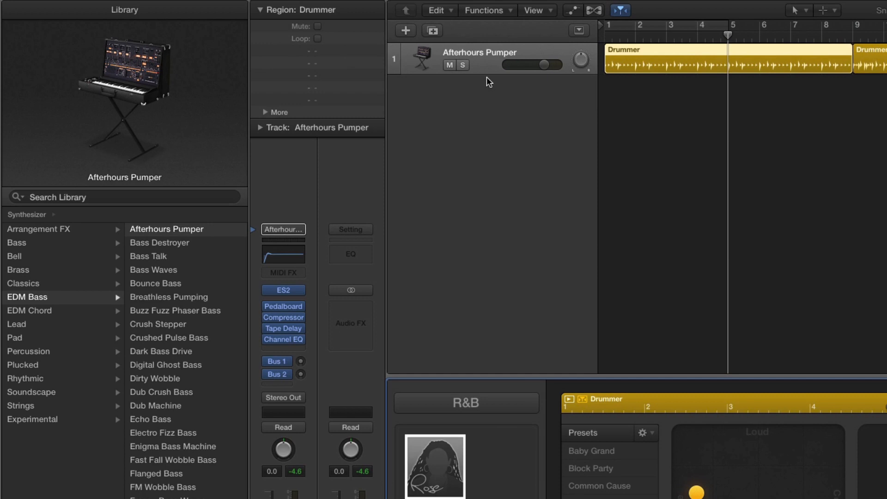
mouse_move(524, 204)
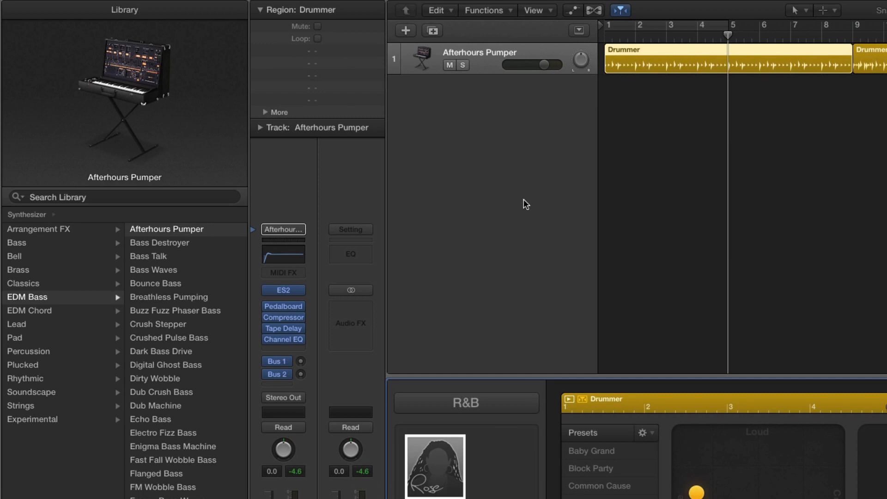
mouse_move(491, 67)
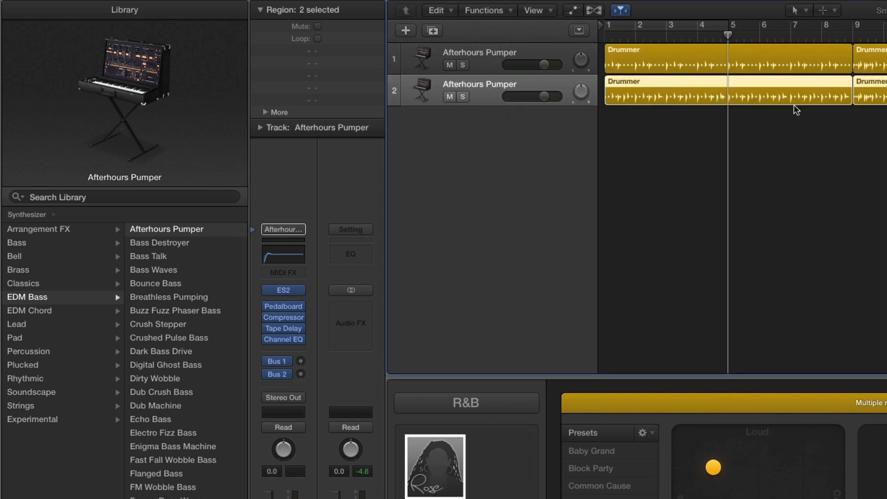
mouse_move(509, 153)
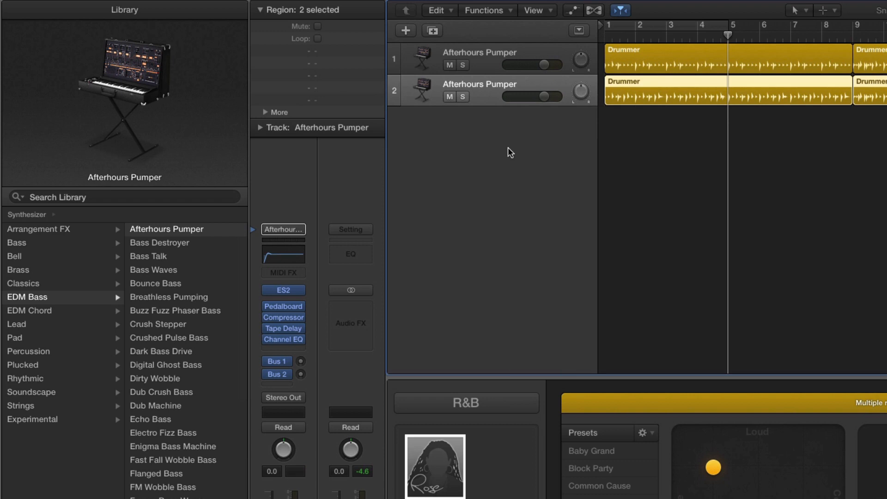
mouse_move(485, 103)
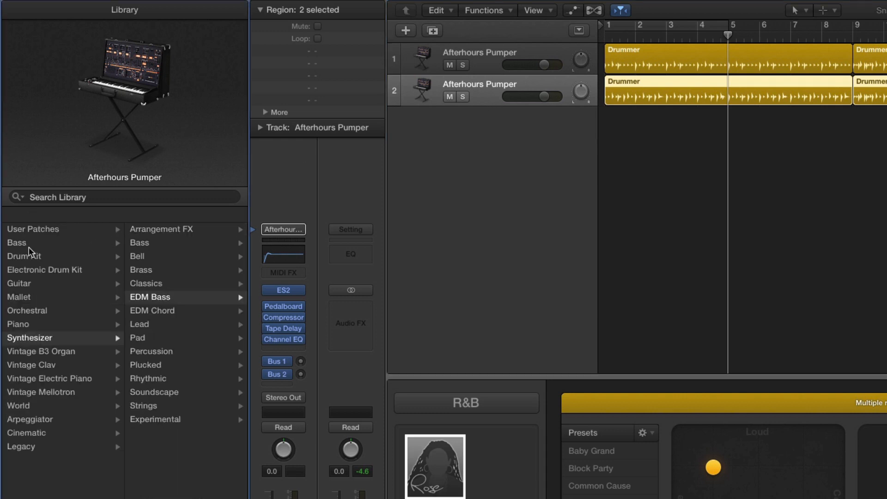
mouse_move(48, 306)
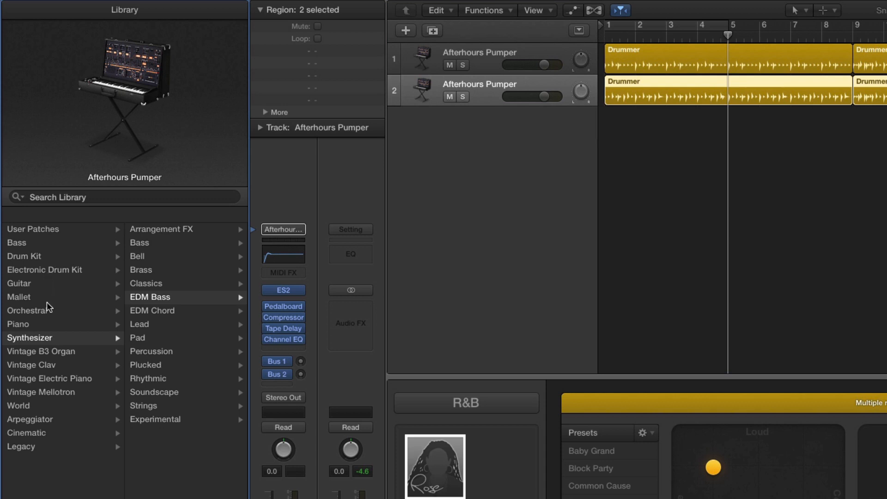
Load the Motown Revisited drum kit onto track two and audition it
left_click(24, 256)
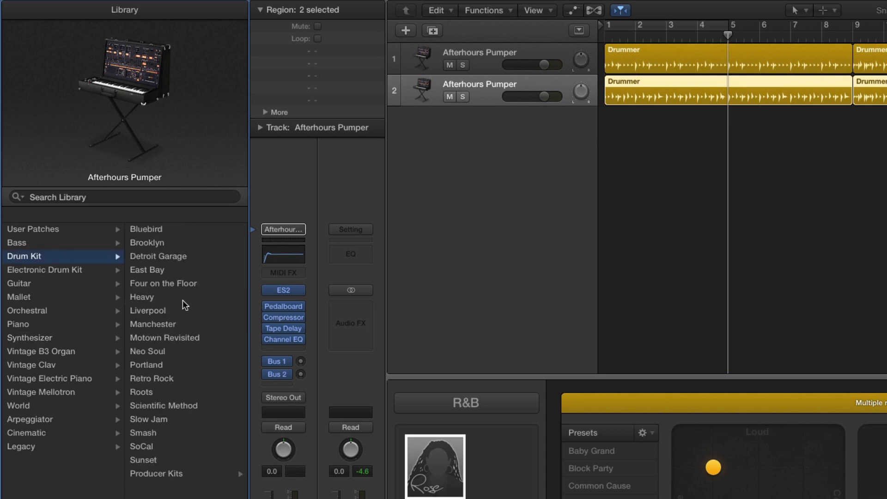
left_click(165, 338)
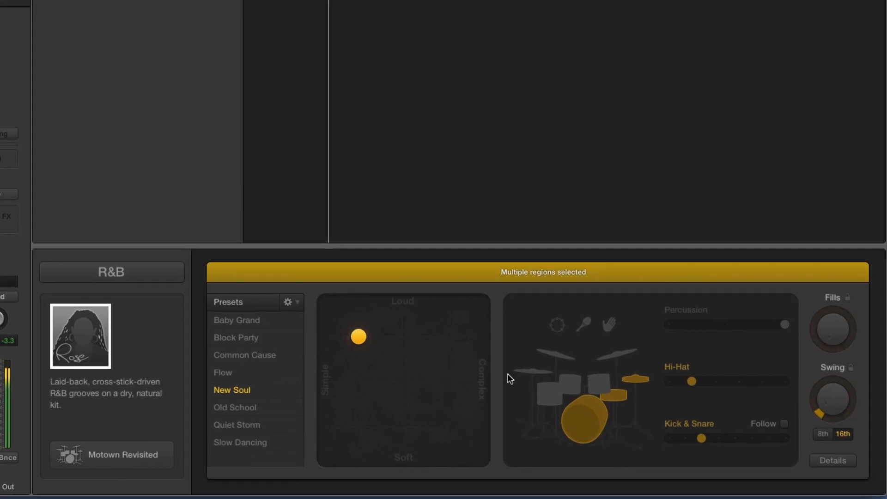
left_click(586, 421)
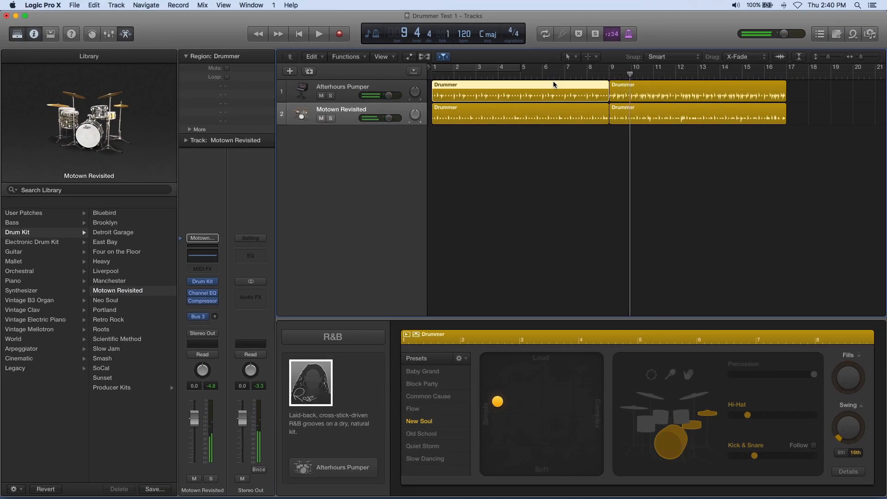
left_click(318, 33)
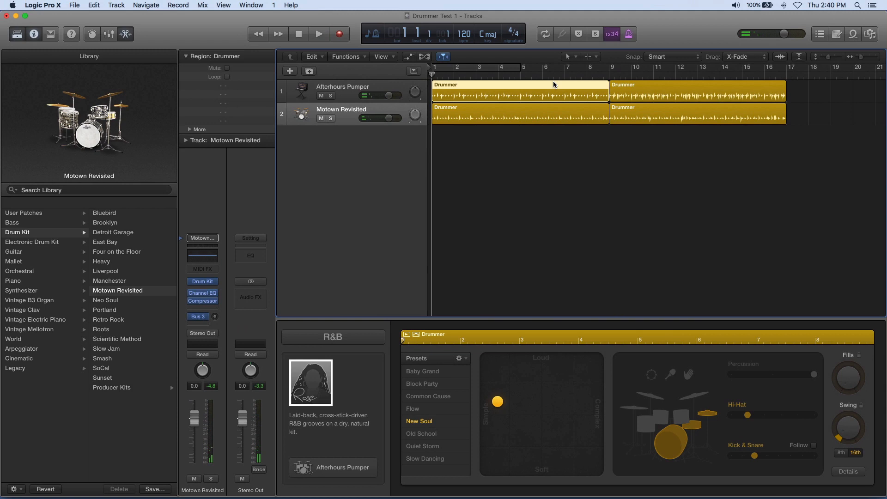